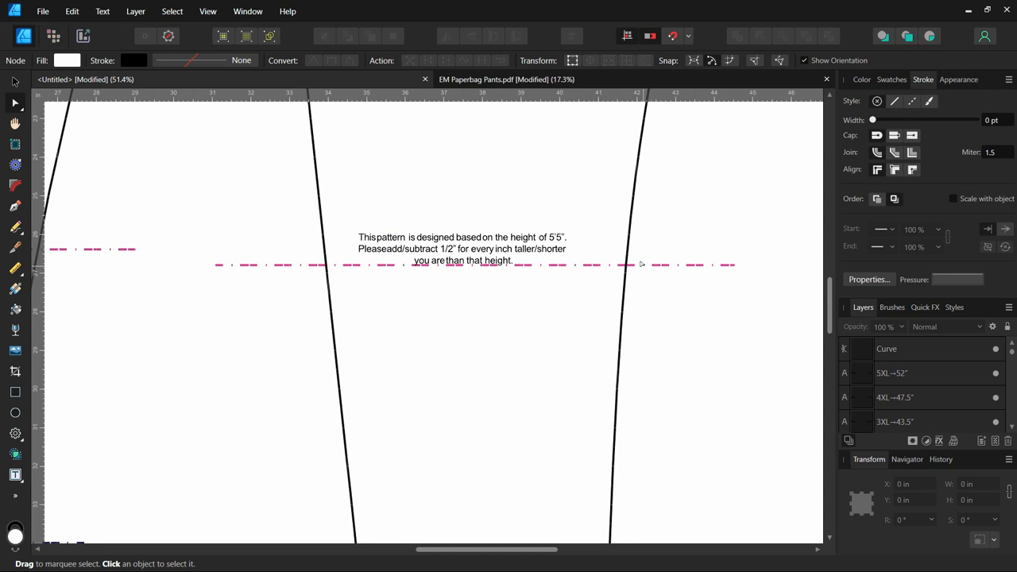
{"action": "mouse_move", "coordinate": [637, 266]}
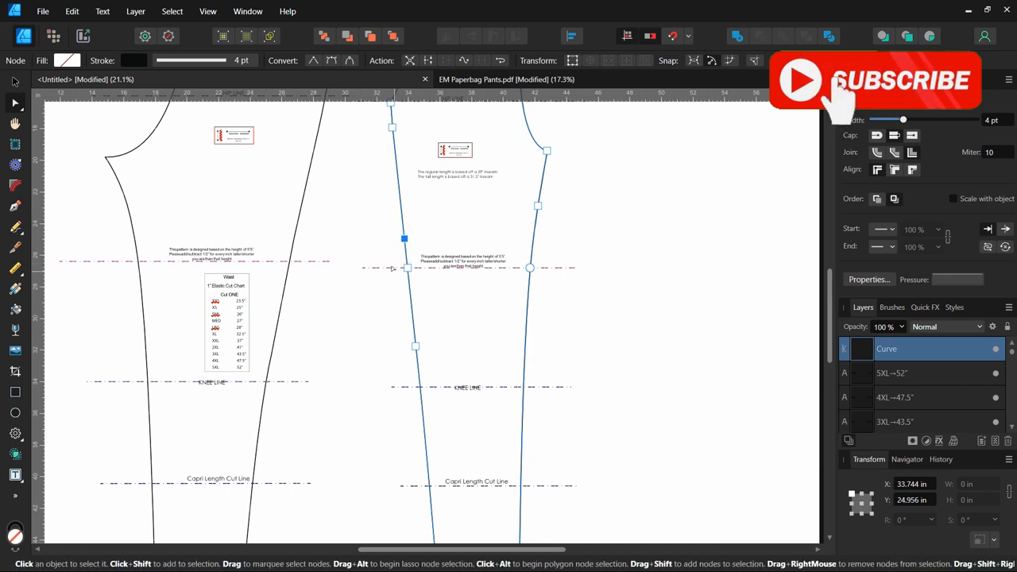
- Marquee-select all front pants leg nodes below the lengthen/shorten line
{"action": "left_click_drag", "start_coordinate": [403, 238], "coordinate": [405, 267]}
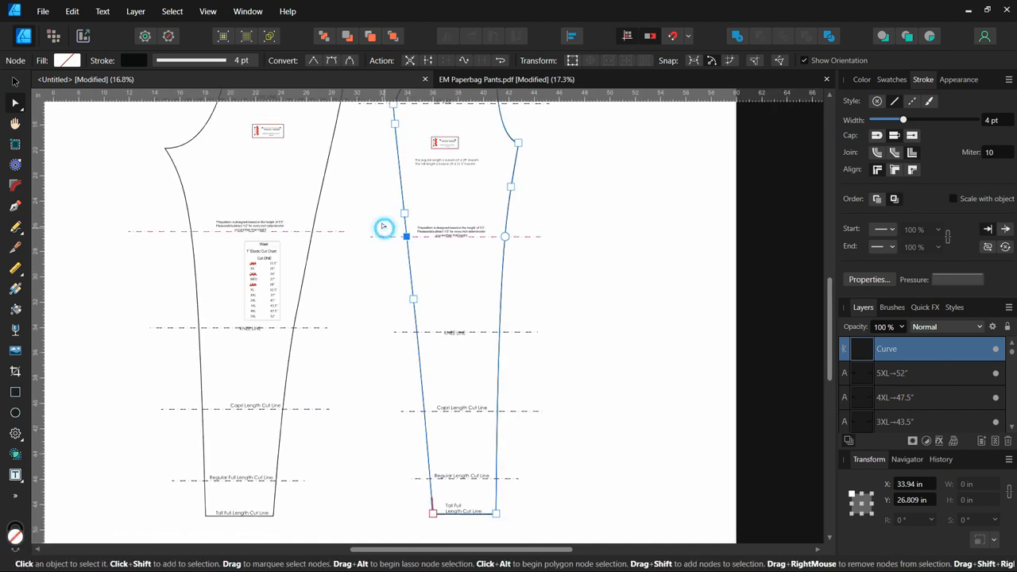
{"action": "left_click_drag", "start_coordinate": [385, 231], "coordinate": [559, 528]}
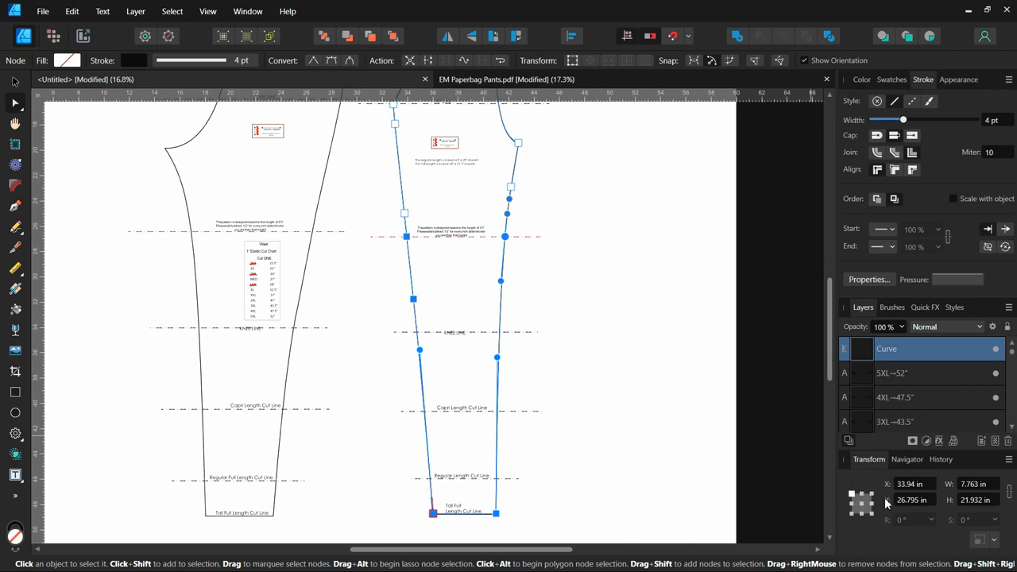
{"action": "left_click", "coordinate": [922, 500]}
{"action": "type", "text": "27.295"}
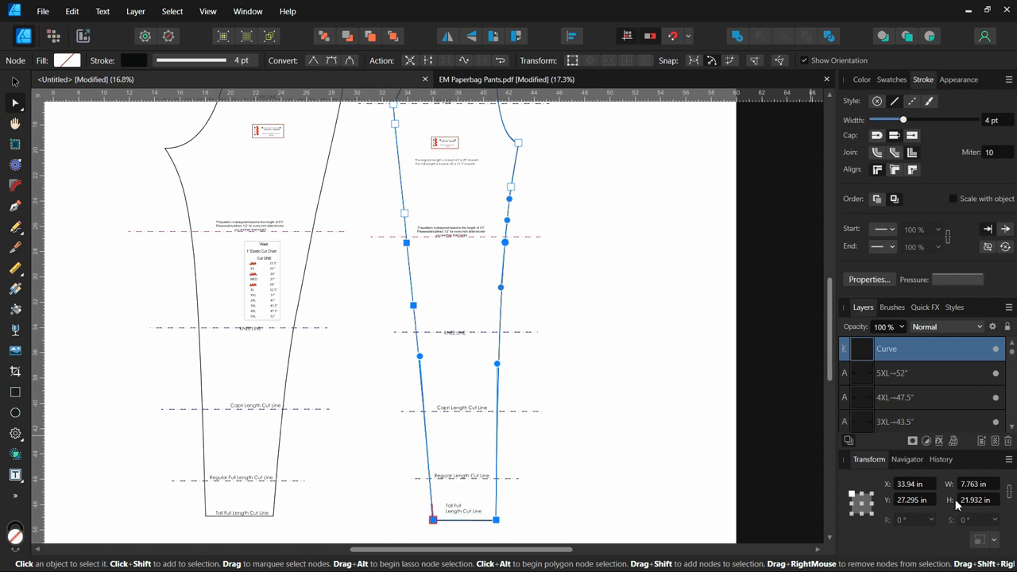
{"action": "mouse_move", "coordinate": [912, 518]}
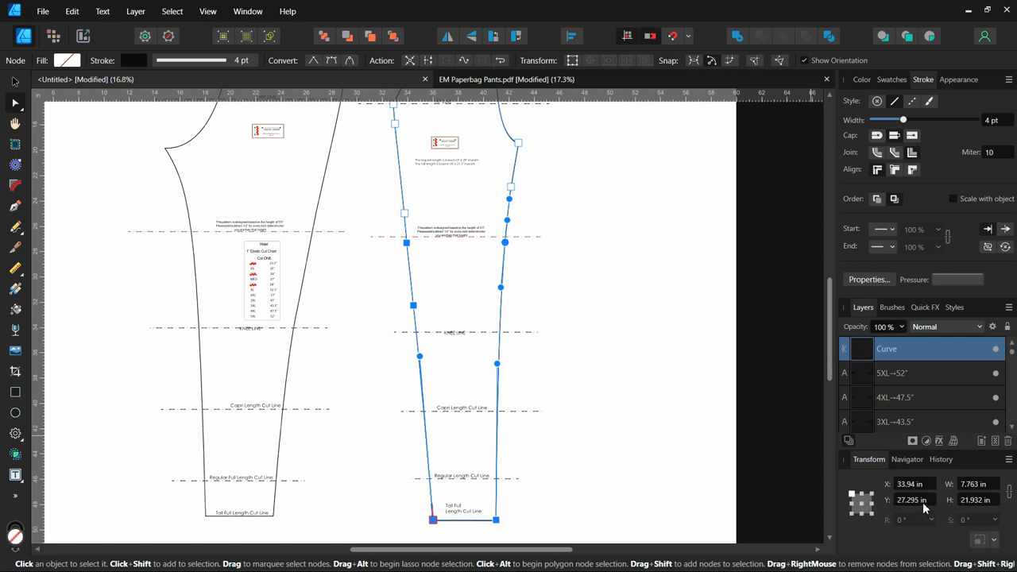
{"action": "left_click", "coordinate": [912, 499]}
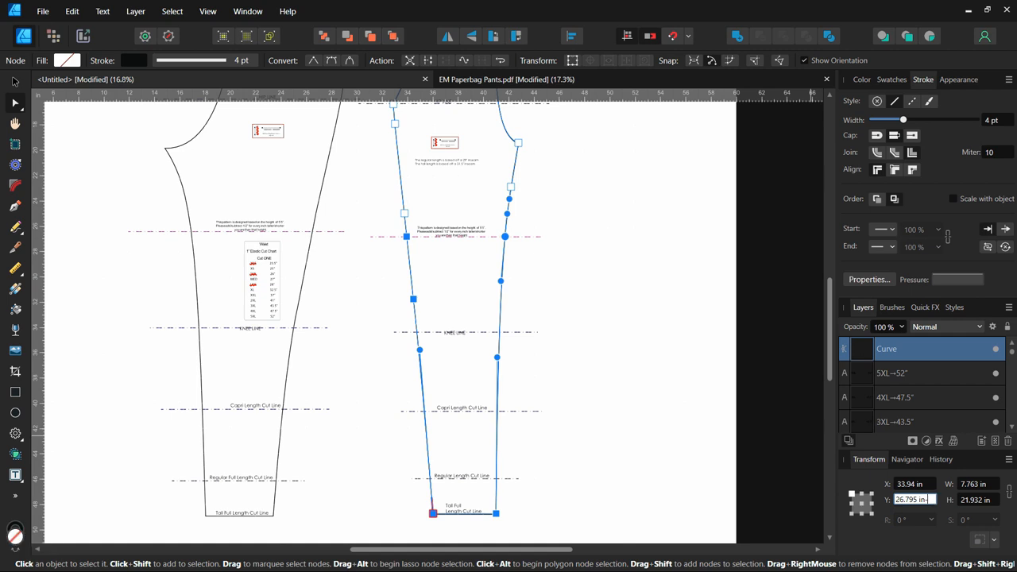
{"action": "type", "text": "-0.5"}
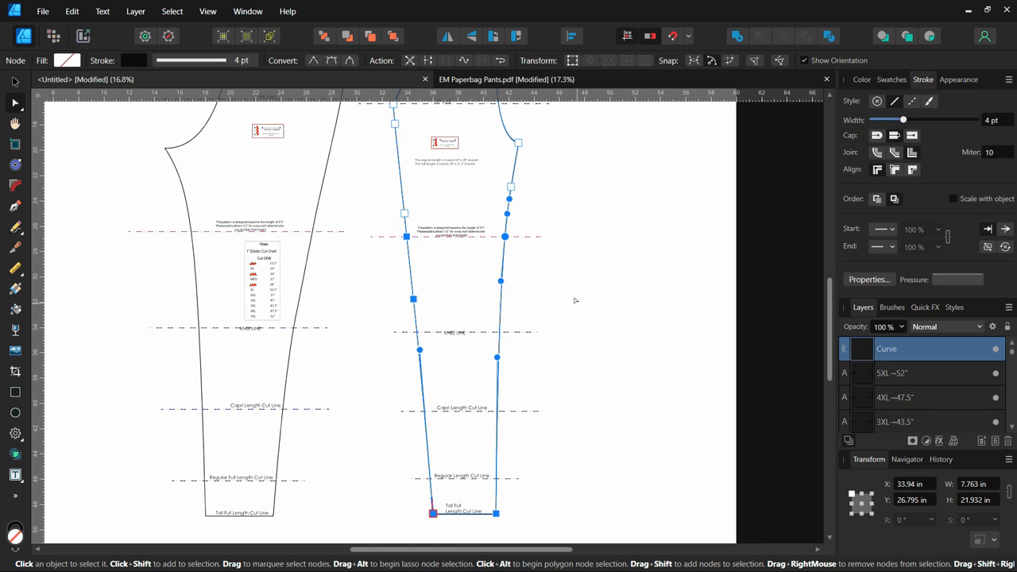
{"action": "mouse_move", "coordinate": [594, 252]}
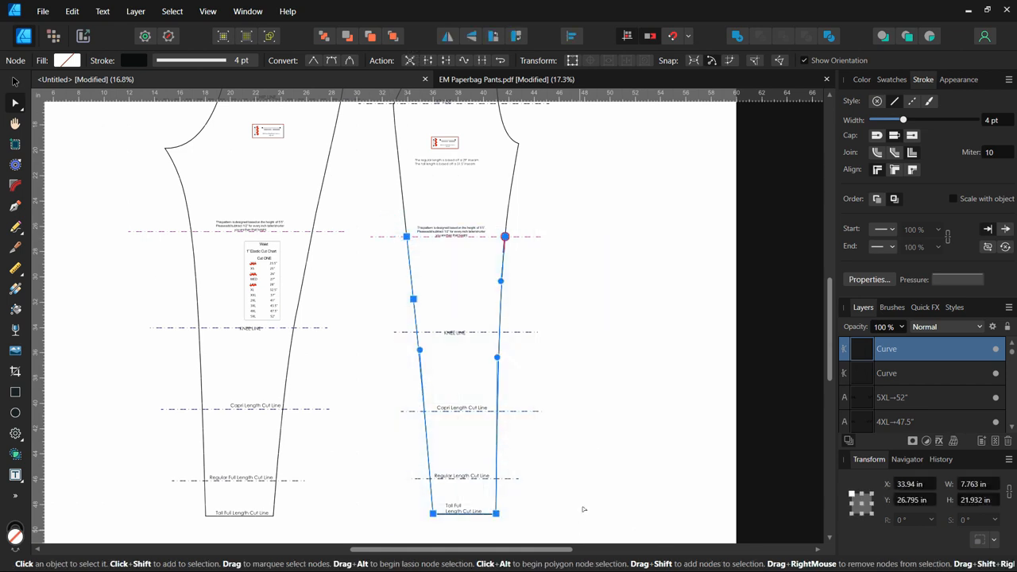
{"action": "mouse_move", "coordinate": [426, 254]}
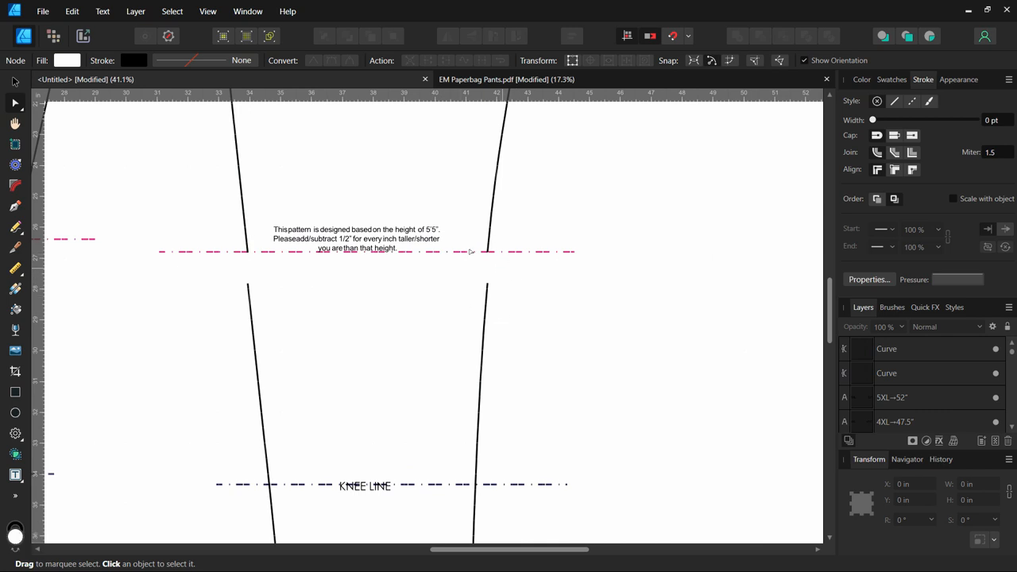
{"action": "mouse_move", "coordinate": [475, 289]}
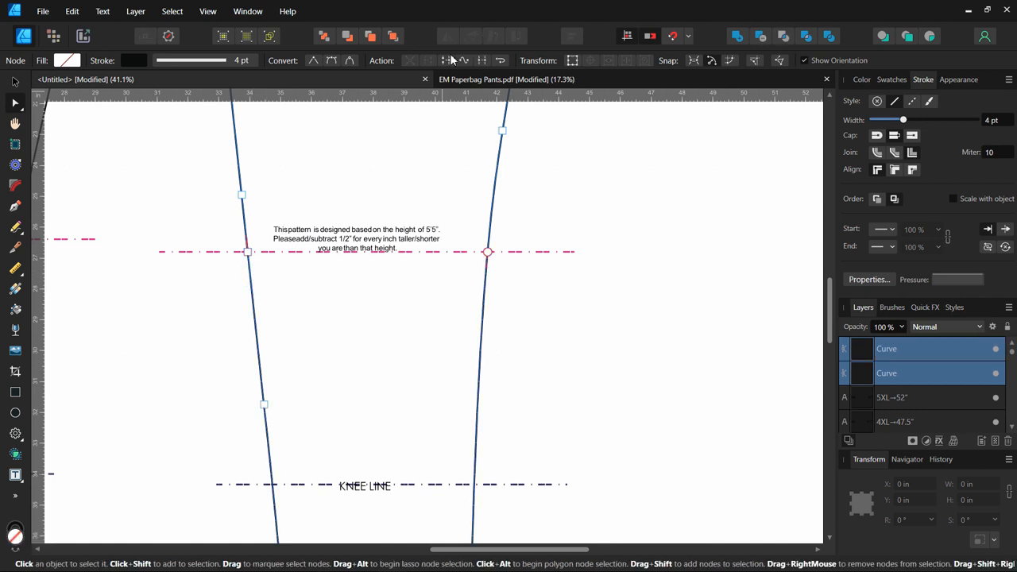
{"action": "mouse_move", "coordinate": [448, 60]}
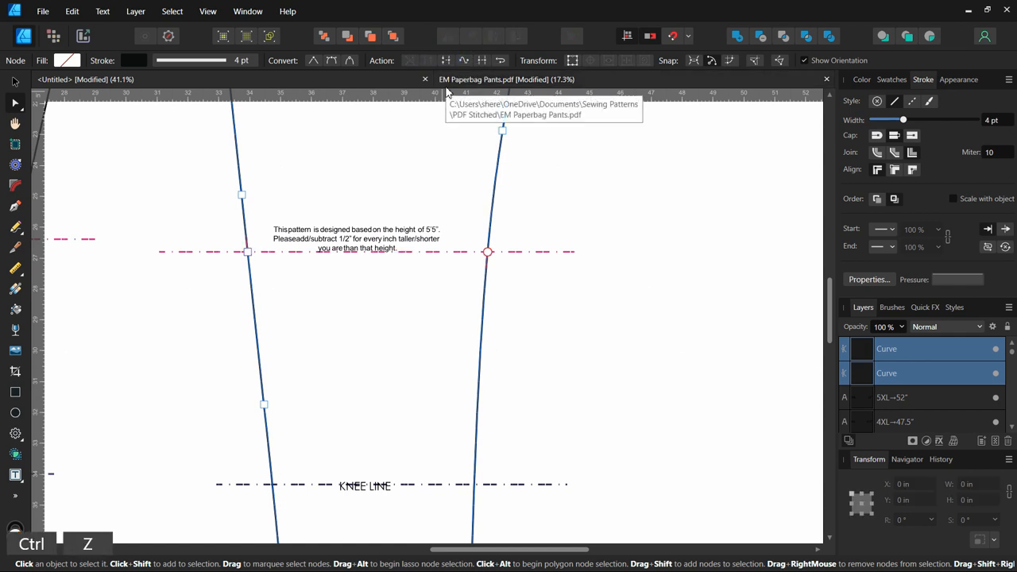
{"action": "mouse_move", "coordinate": [480, 61]}
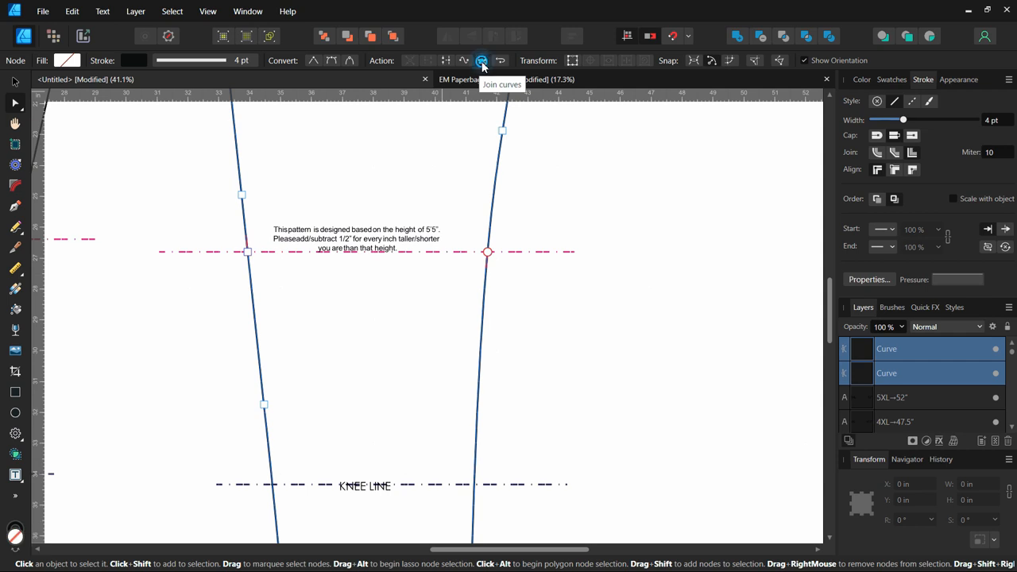
- Join the two outline halves back into one curve with Join Curves
{"action": "left_click", "coordinate": [480, 60]}
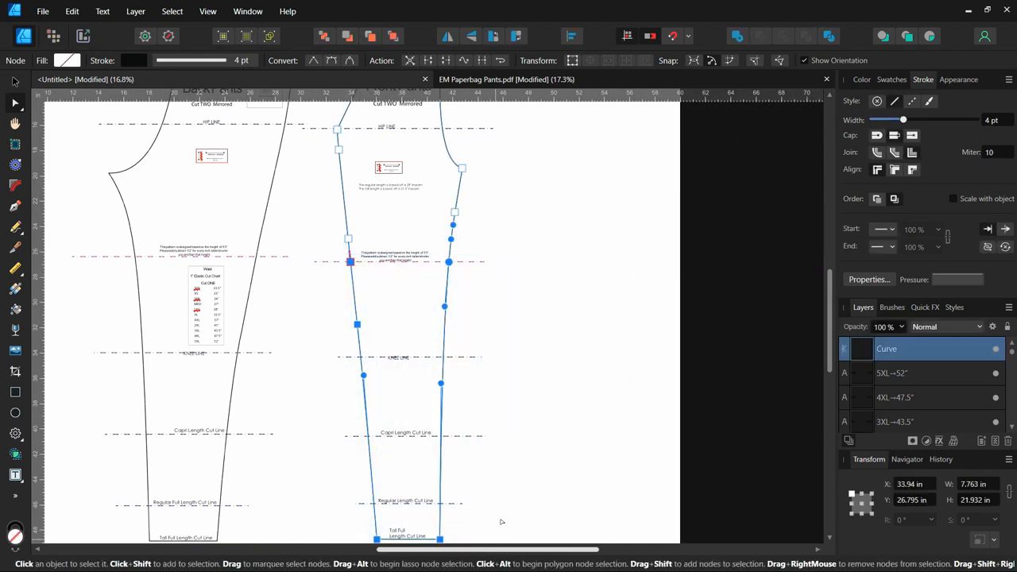
{"action": "left_click", "coordinate": [915, 499]}
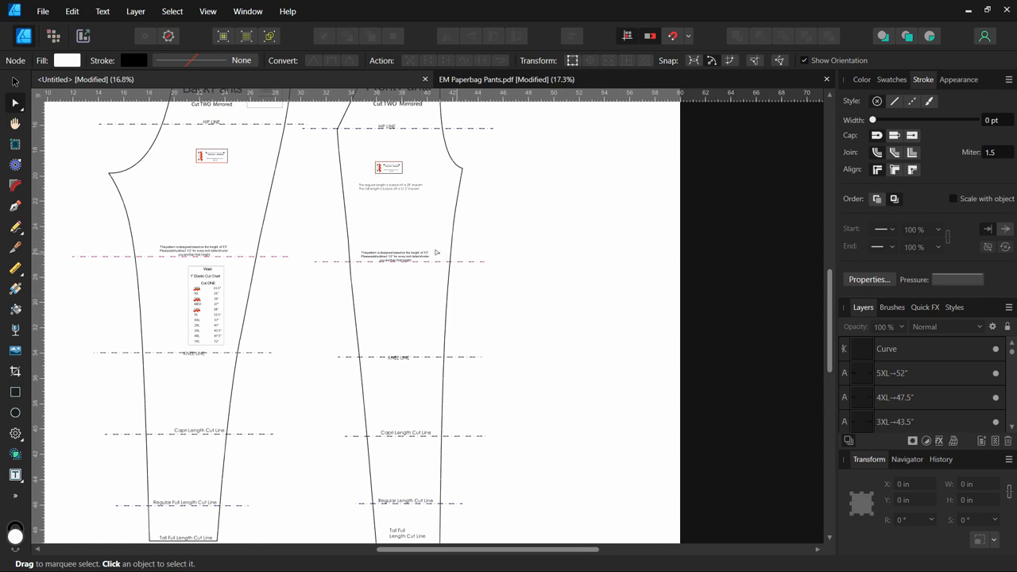
{"action": "mouse_move", "coordinate": [434, 278]}
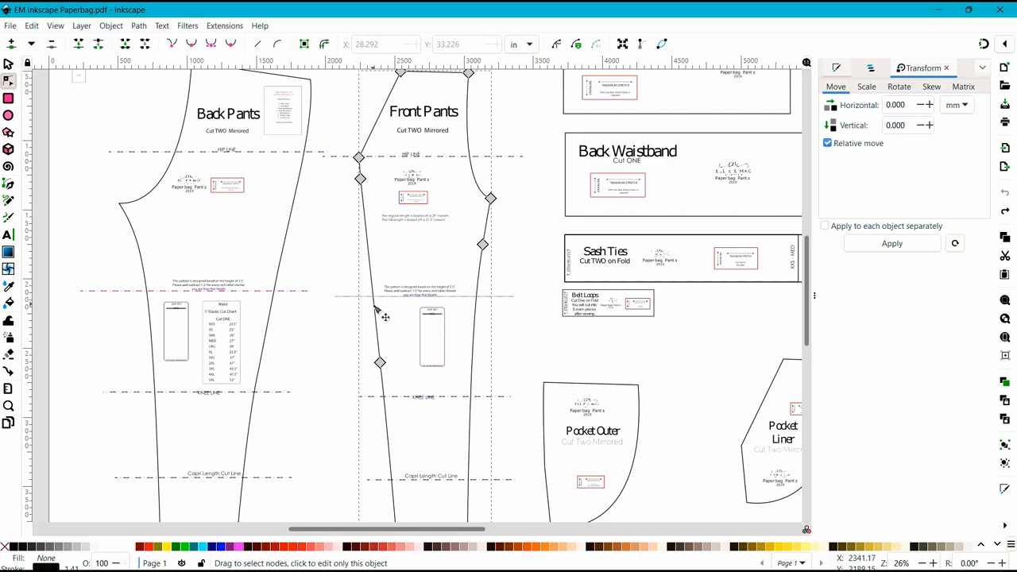
{"action": "mouse_move", "coordinate": [485, 318]}
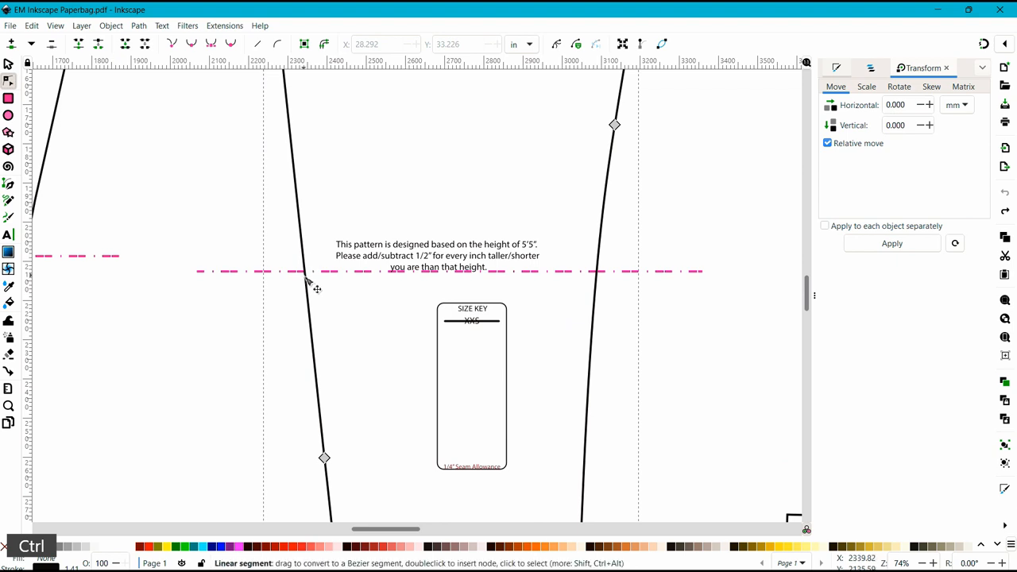
- Add a node where the front pants outline meets the lengthen line
{"action": "left_click", "coordinate": [302, 276]}
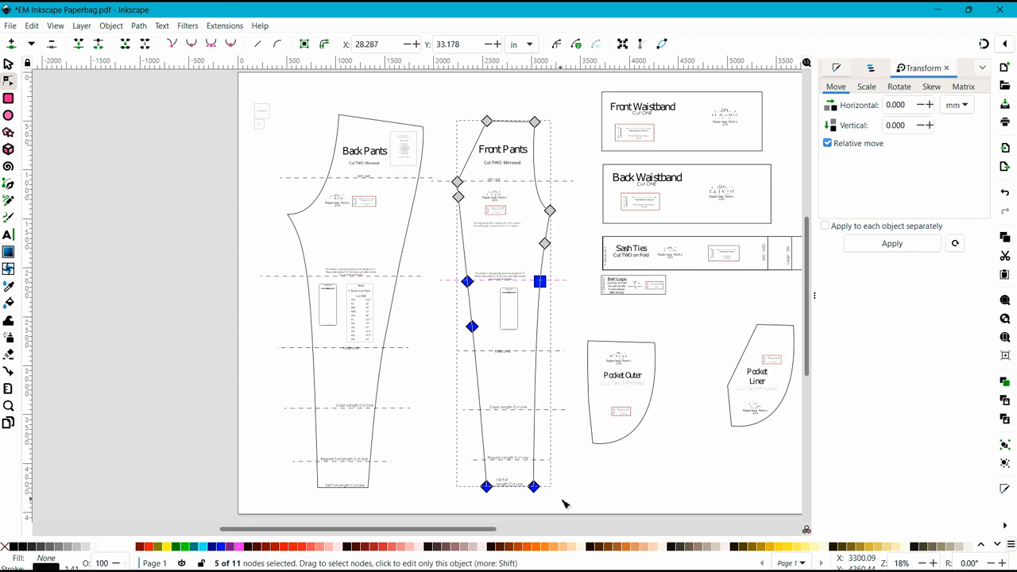
{"action": "mouse_move", "coordinate": [503, 66]}
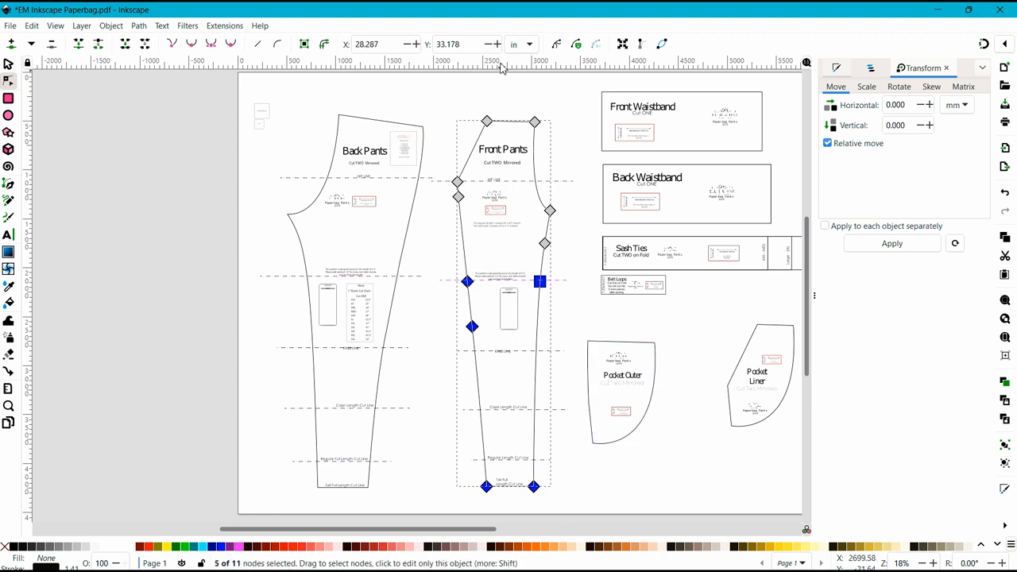
{"action": "mouse_move", "coordinate": [521, 54]}
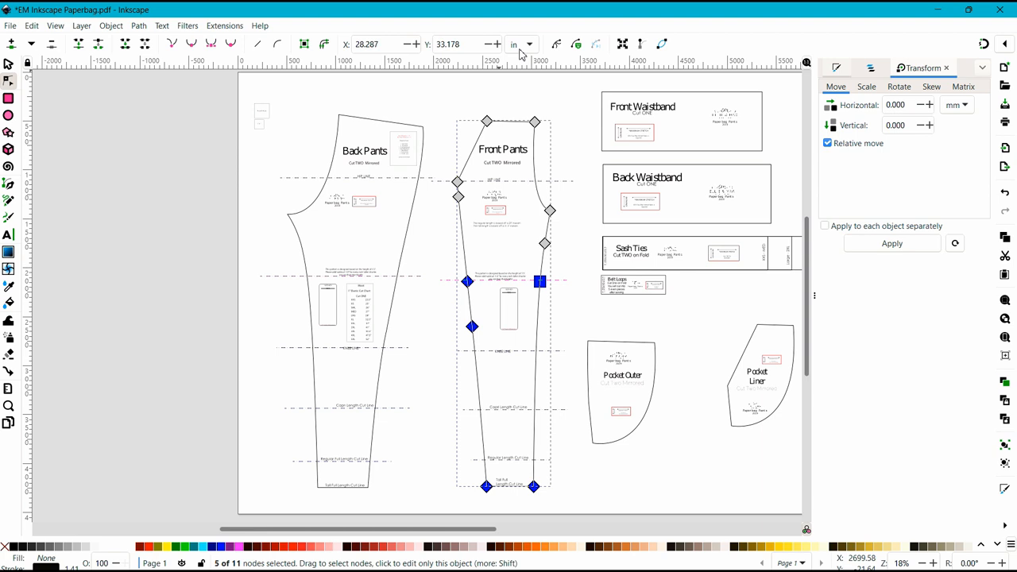
- Move the selected lower-leg nodes down 1 in via Y+1, then begin entering -1
{"action": "left_click", "coordinate": [458, 45]}
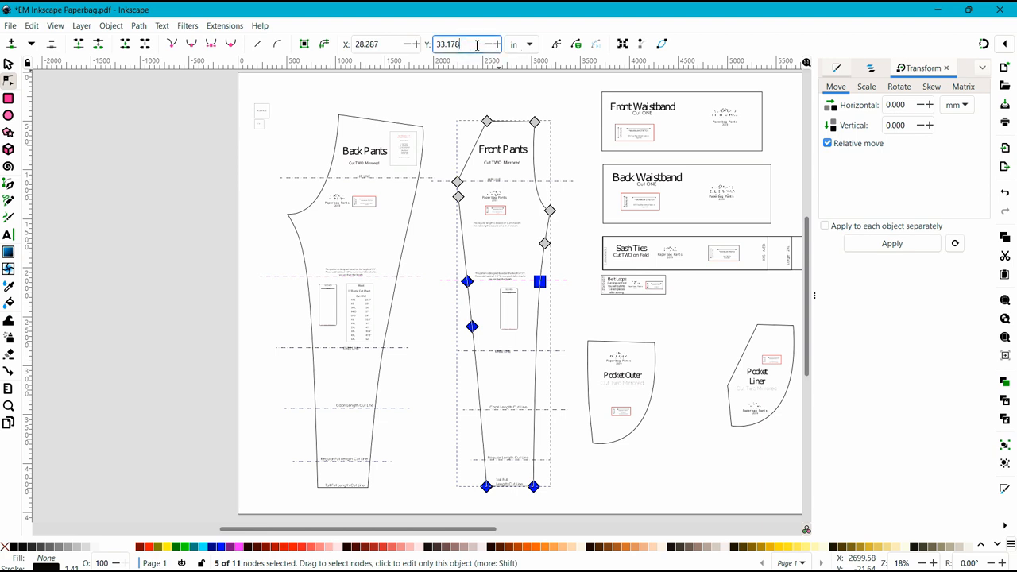
{"action": "type", "text": "+1"}
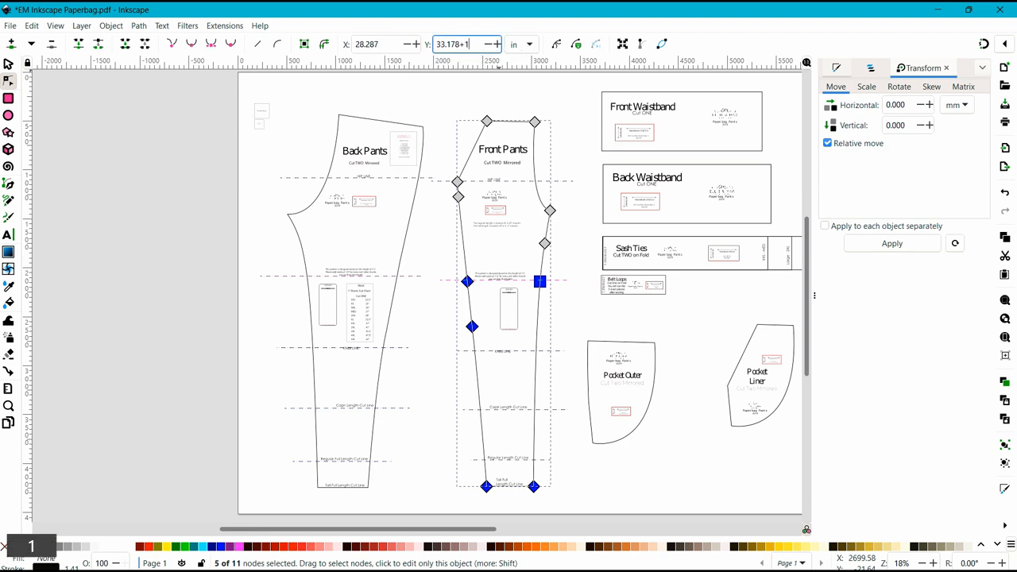
{"action": "key", "text": "Enter"}
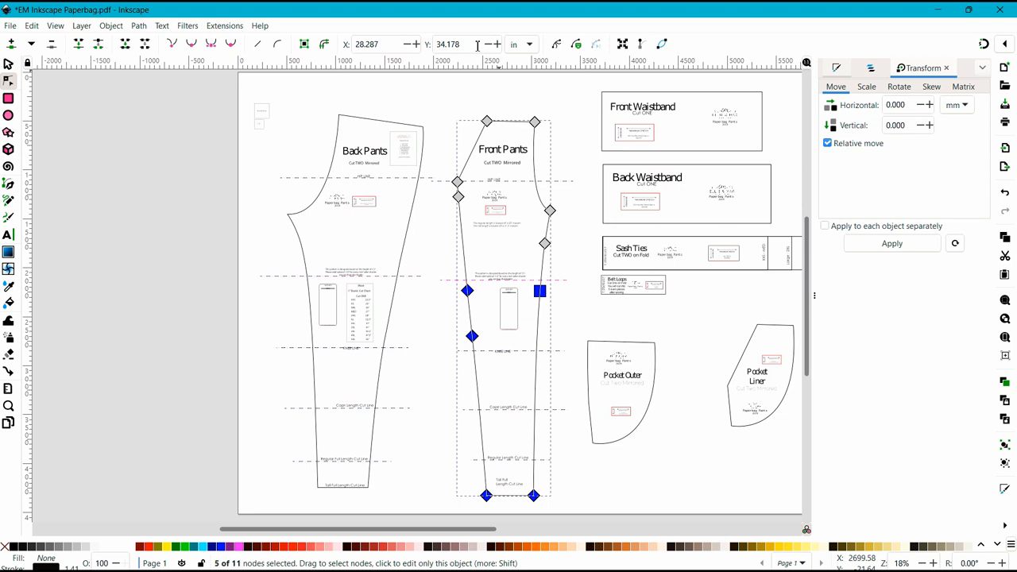
{"action": "left_click", "coordinate": [457, 44]}
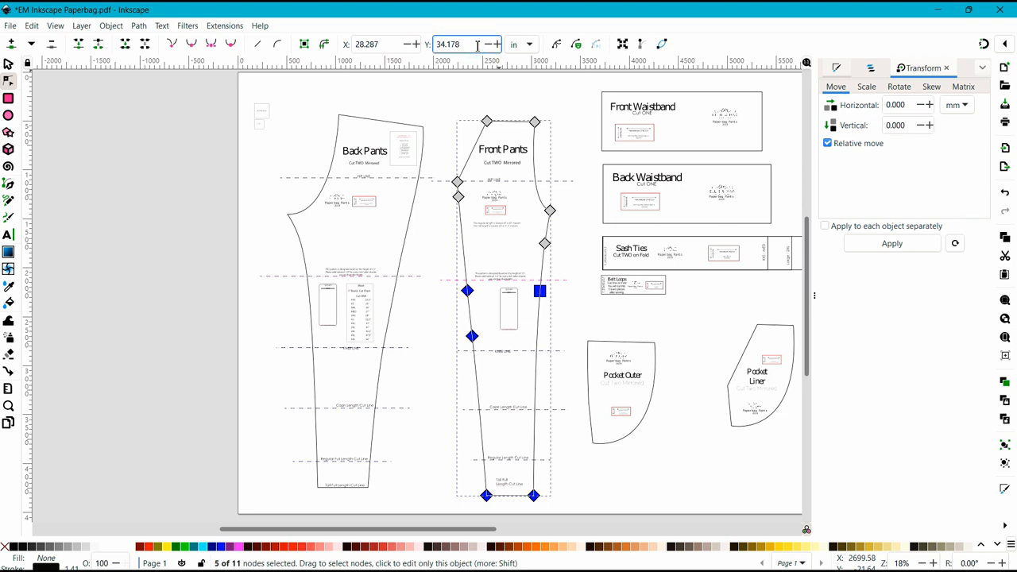
{"action": "type", "text": "-1"}
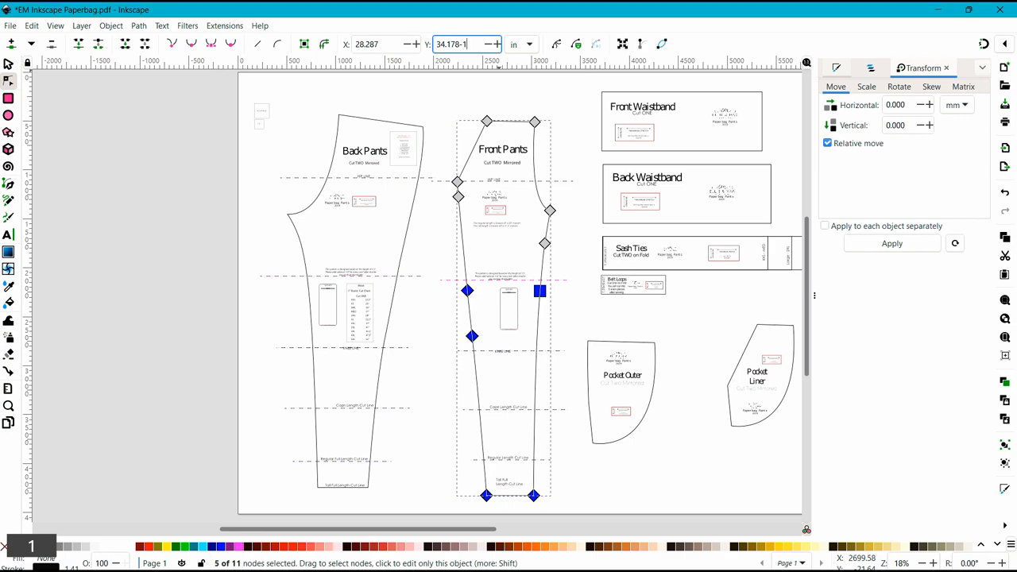